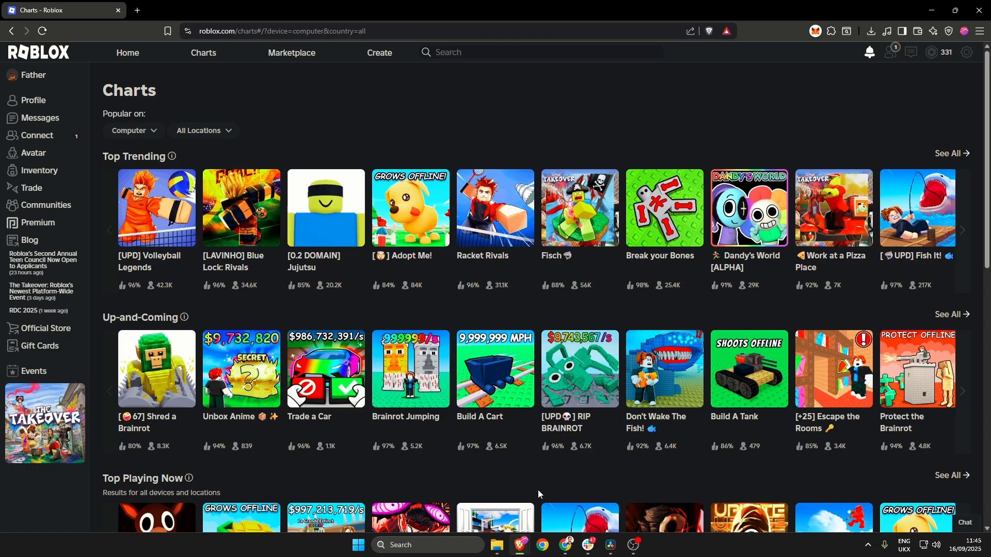
mouse_move(260, 67)
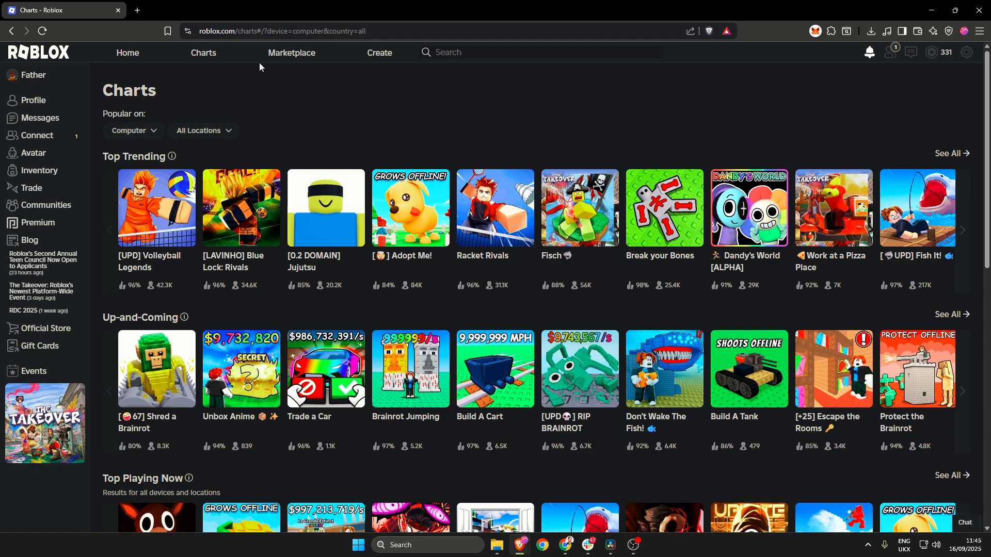
mouse_move(974, 62)
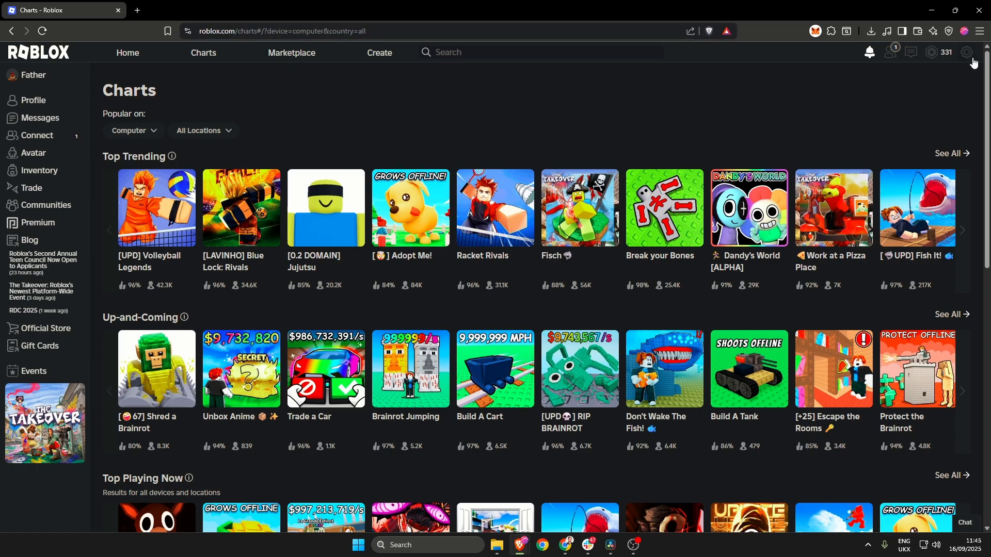
Open the gear-icon account menu at the top right of the Charts page
click(966, 52)
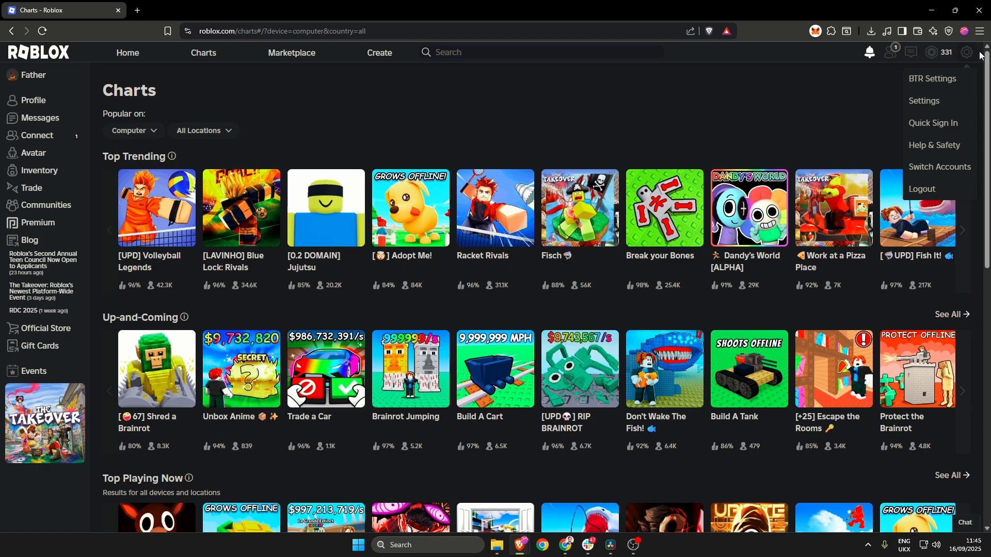
Open Settings, confirm Account Location reads United Kingdom, and scroll down to the footer
click(923, 101)
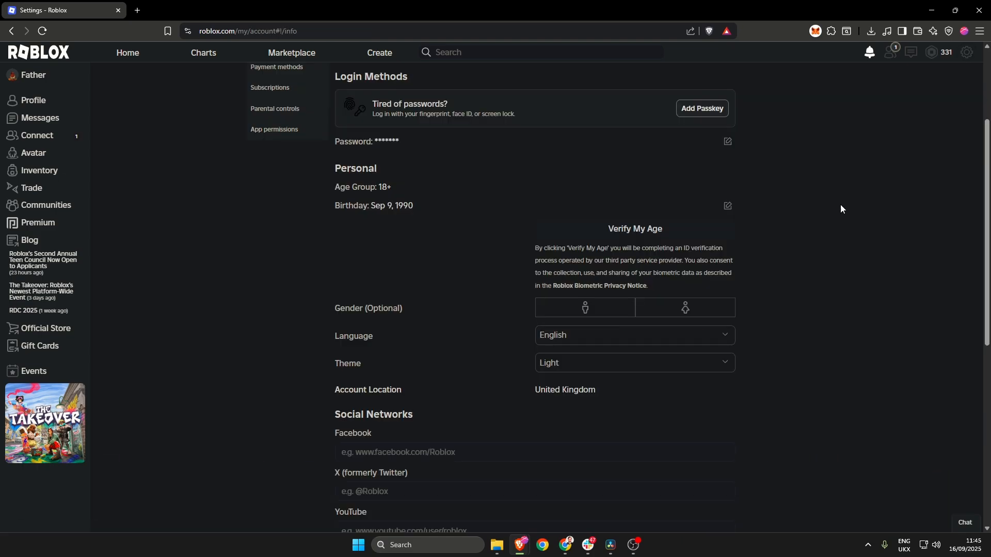
scroll(down, 3)
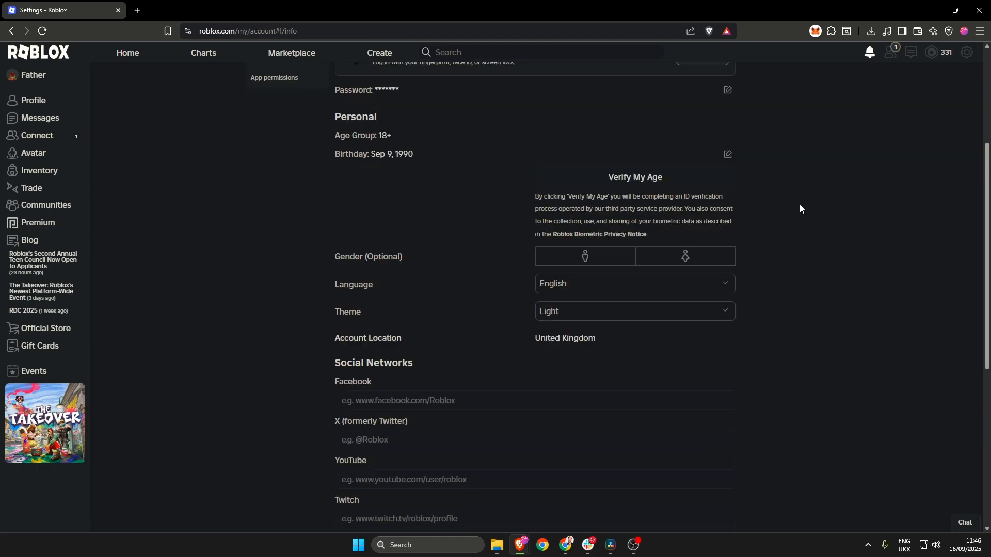
scroll(down, 3)
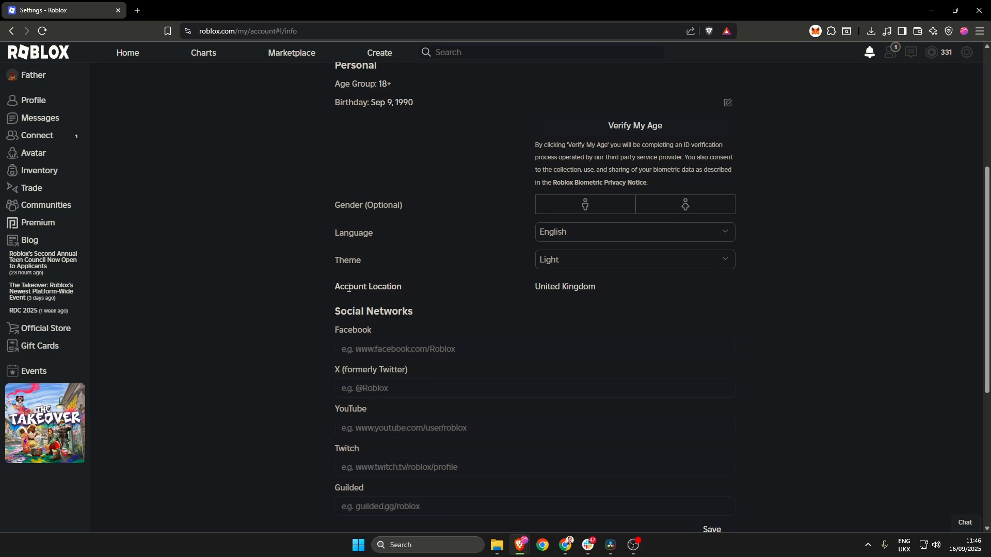
double_click(547, 287)
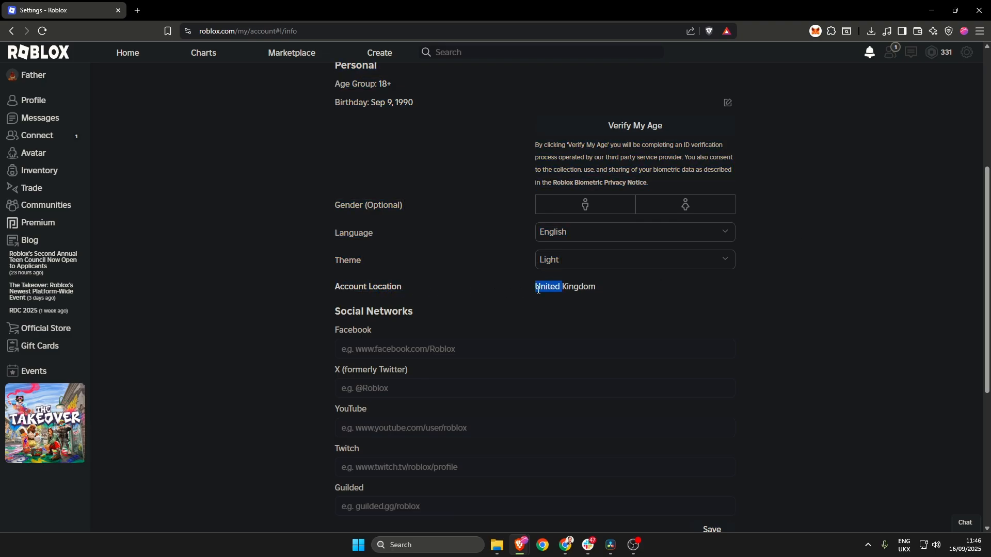
double_click(575, 286)
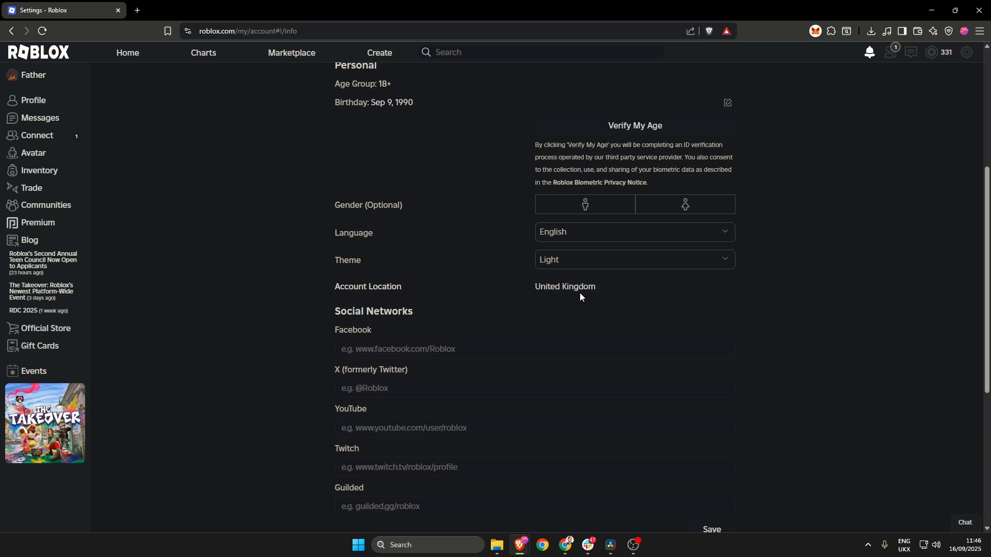
scroll(down, 3)
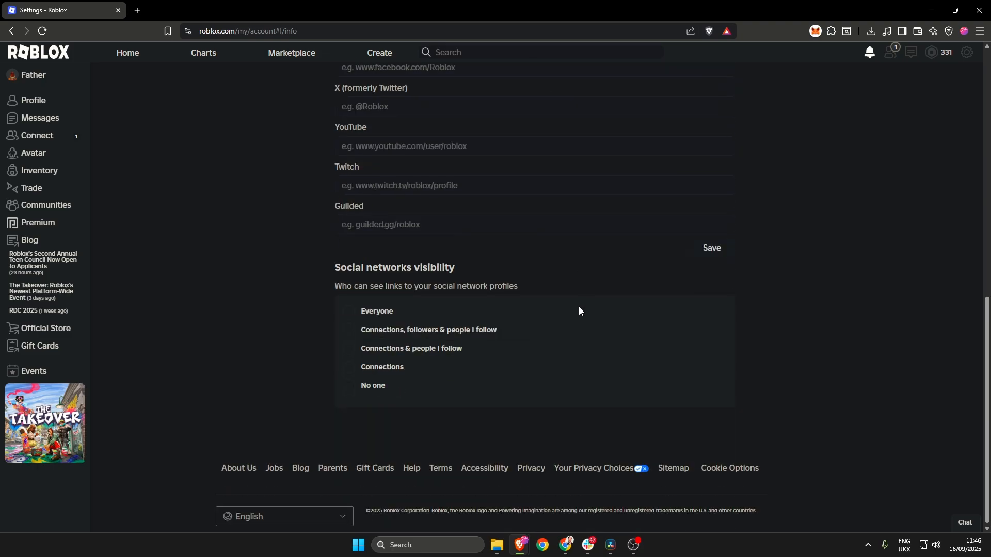
mouse_move(411, 471)
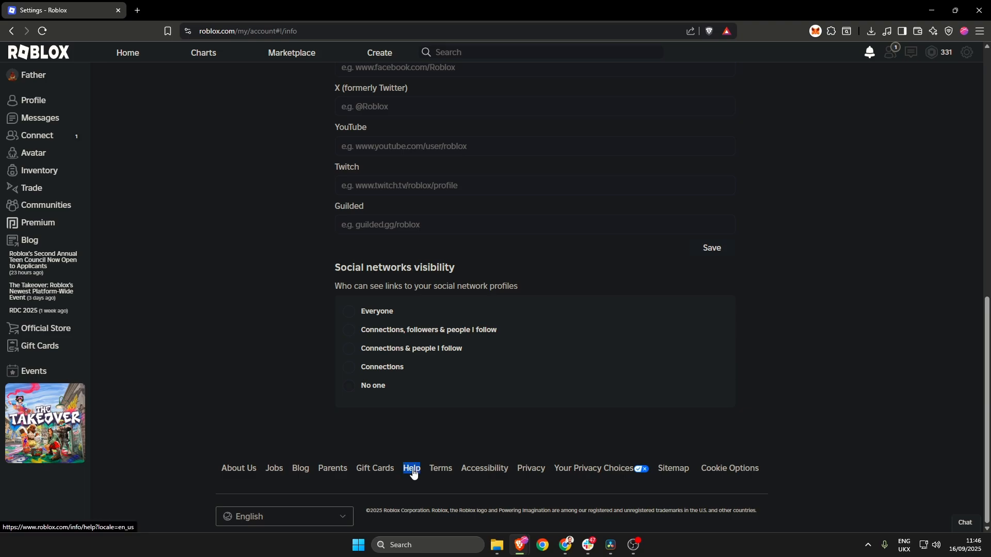
Search Roblox Help for 'location' and follow the Account Location article's Support Form link
click(411, 468)
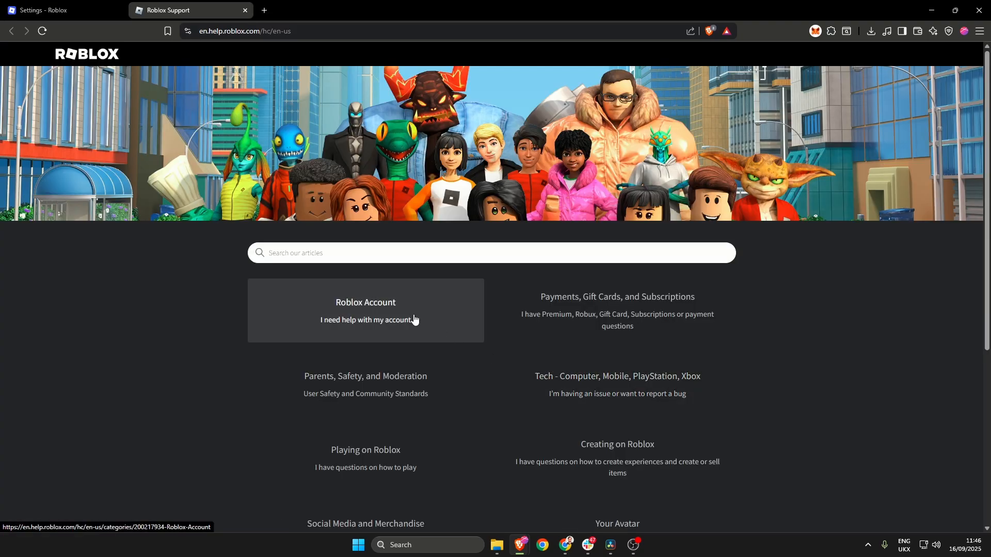
mouse_move(385, 304)
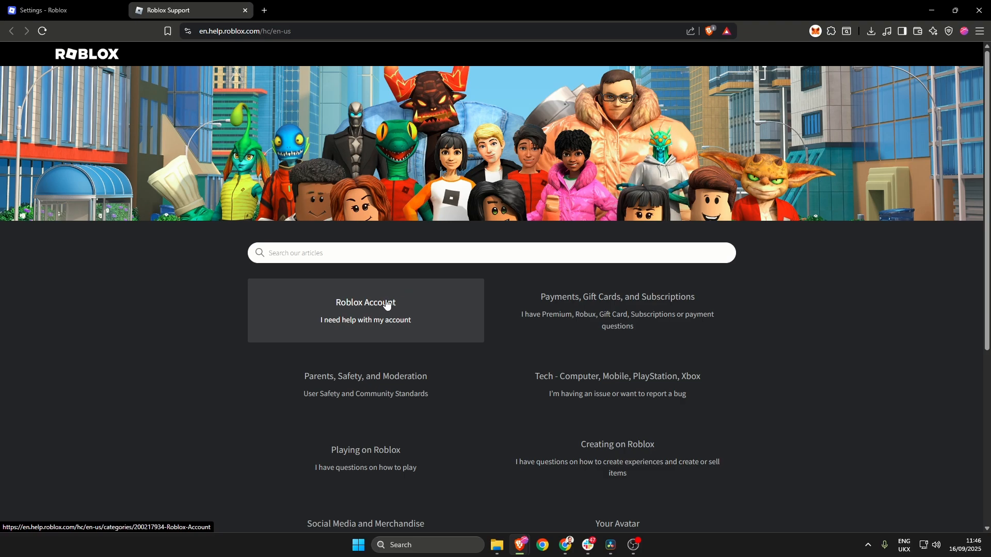
mouse_move(379, 313)
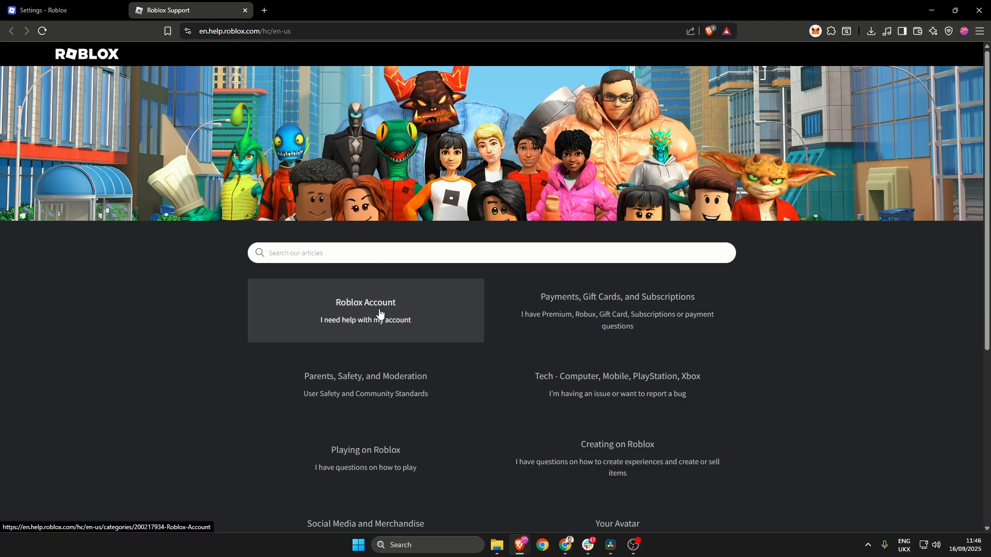
click(365, 309)
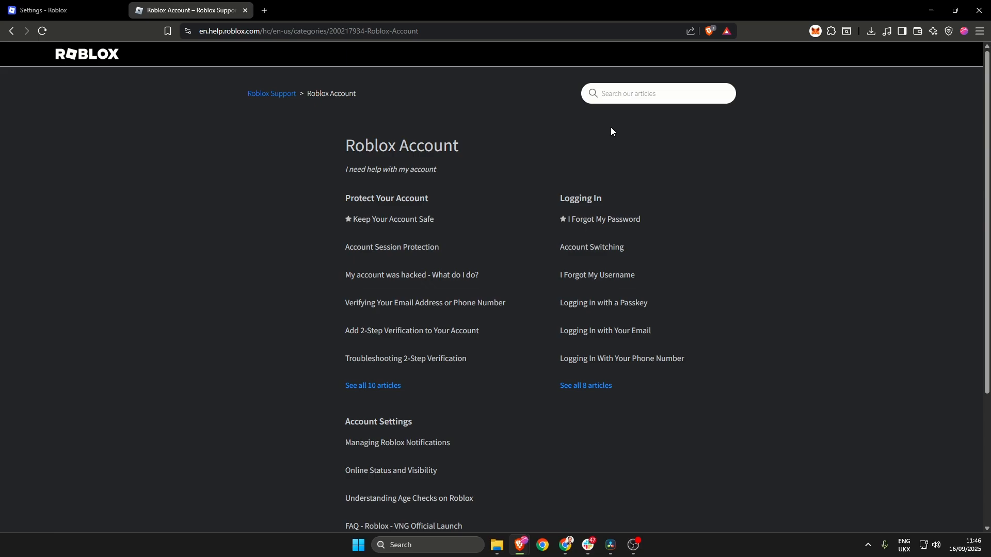
click(657, 93)
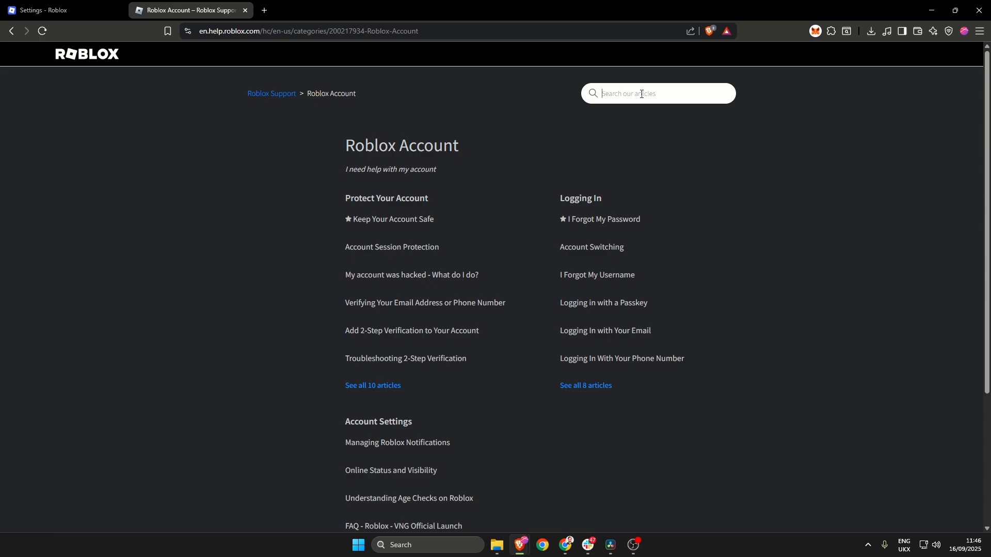
text(location)
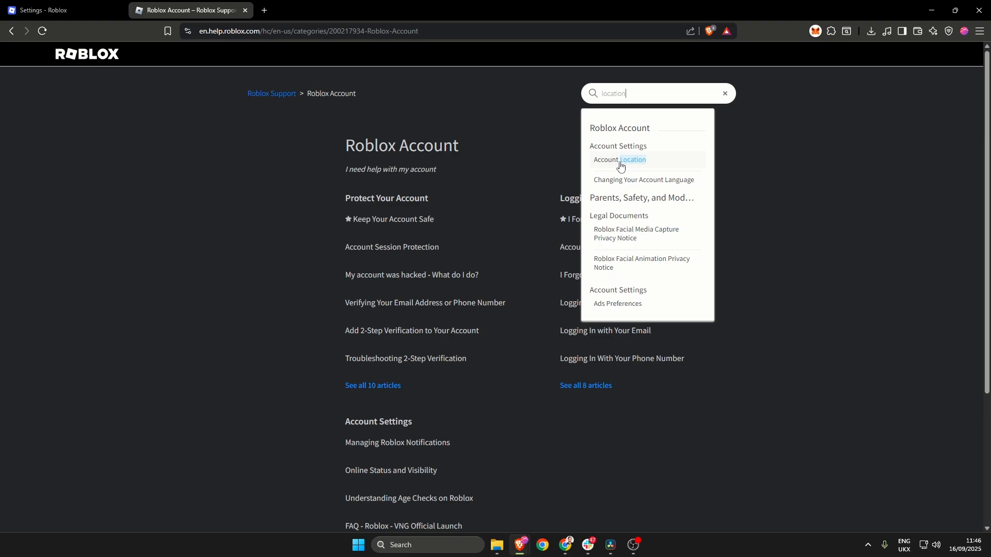
click(618, 159)
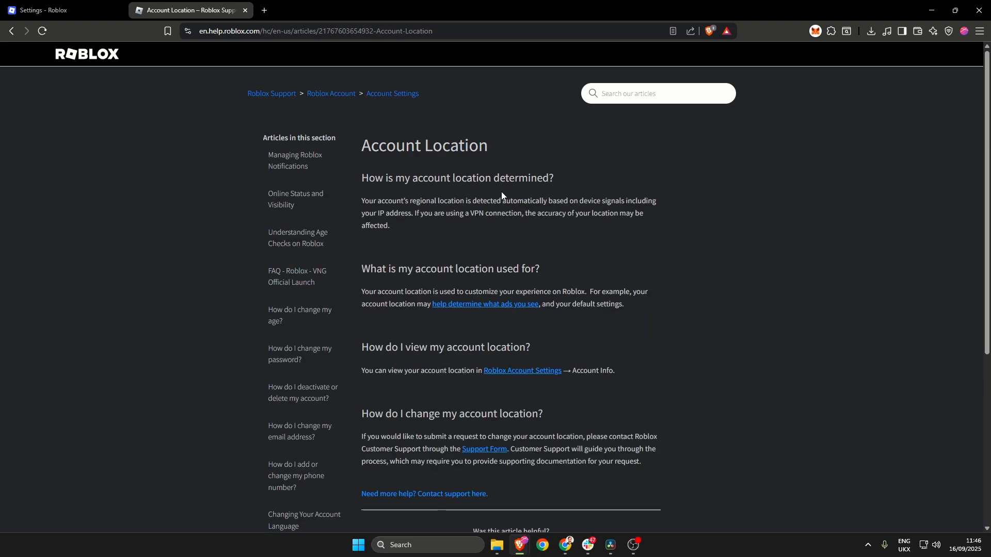
scroll(down, 3)
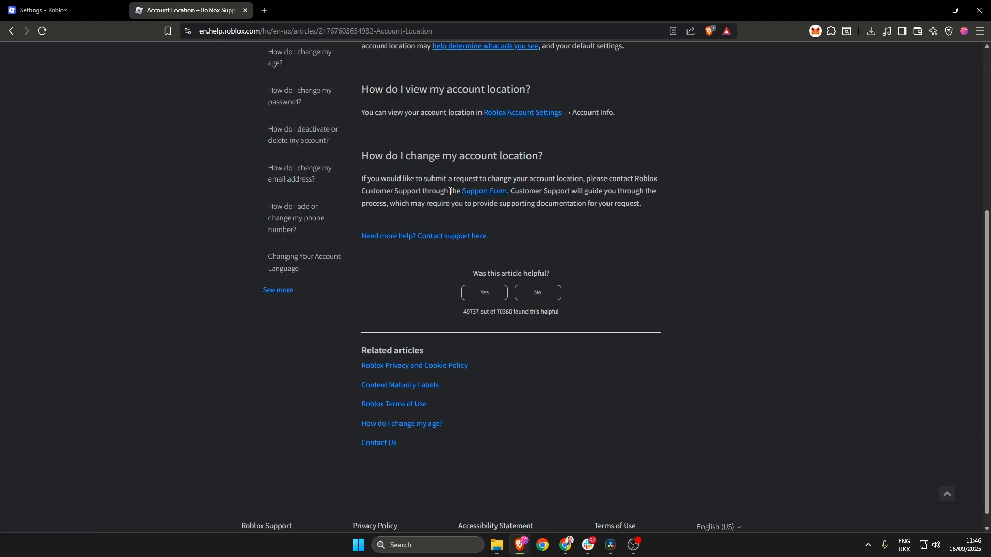
mouse_move(484, 191)
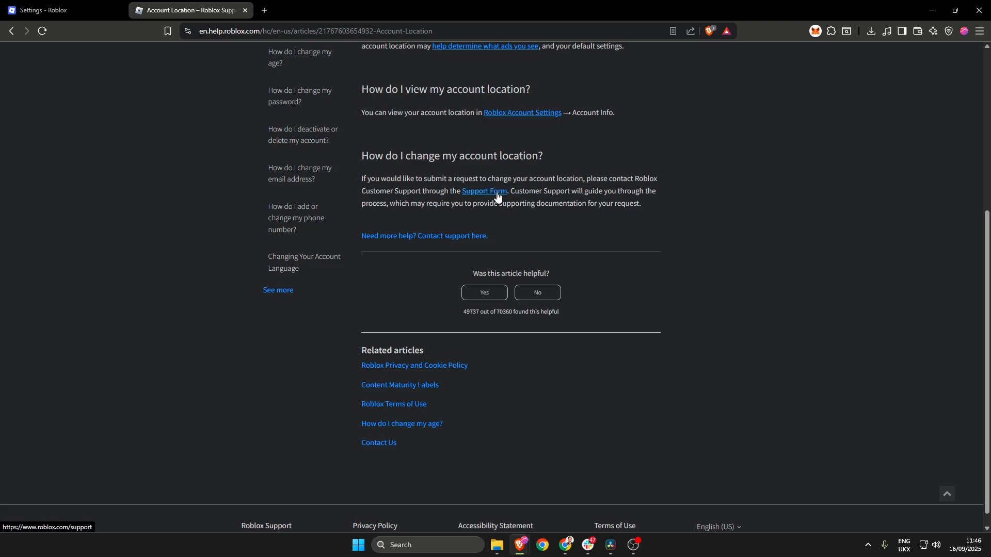
click(484, 194)
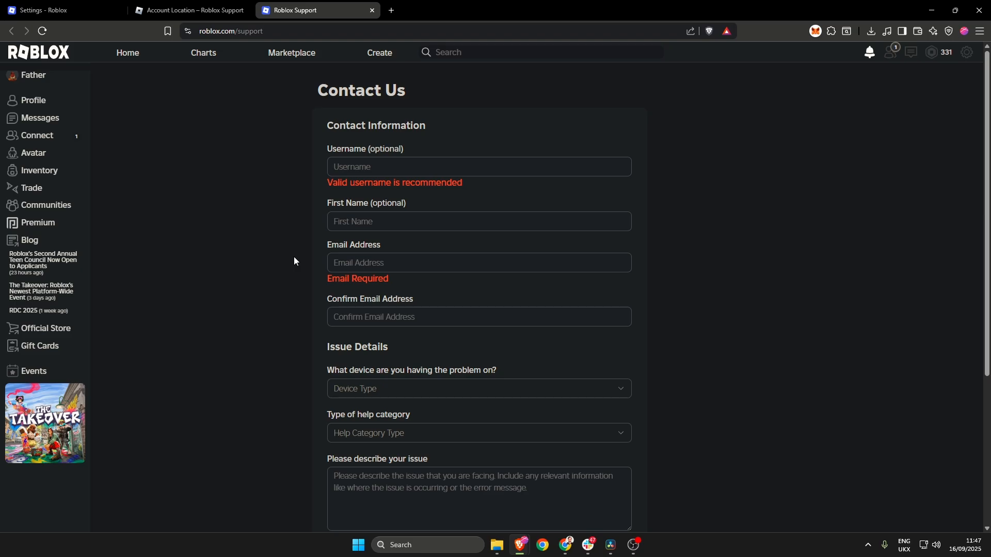
mouse_move(735, 214)
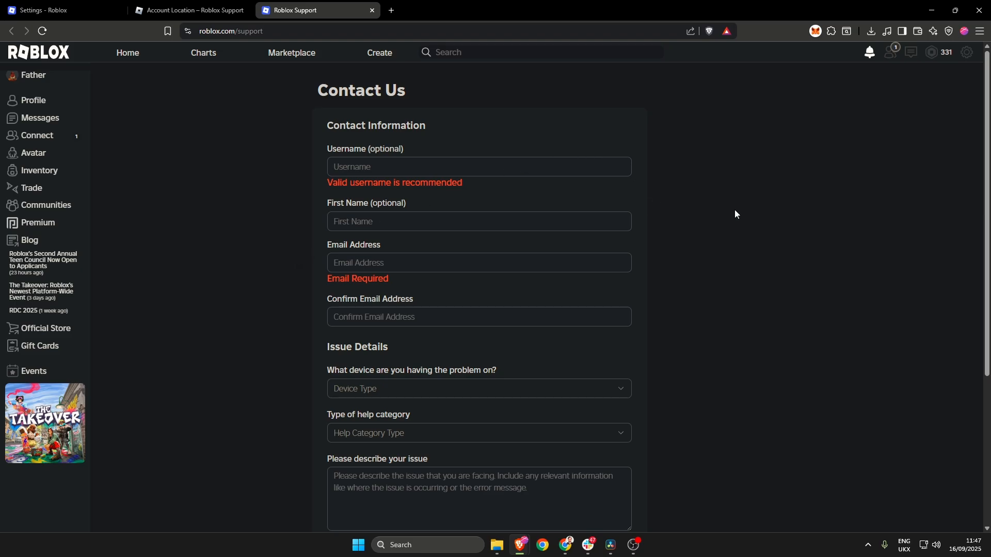
mouse_move(739, 218)
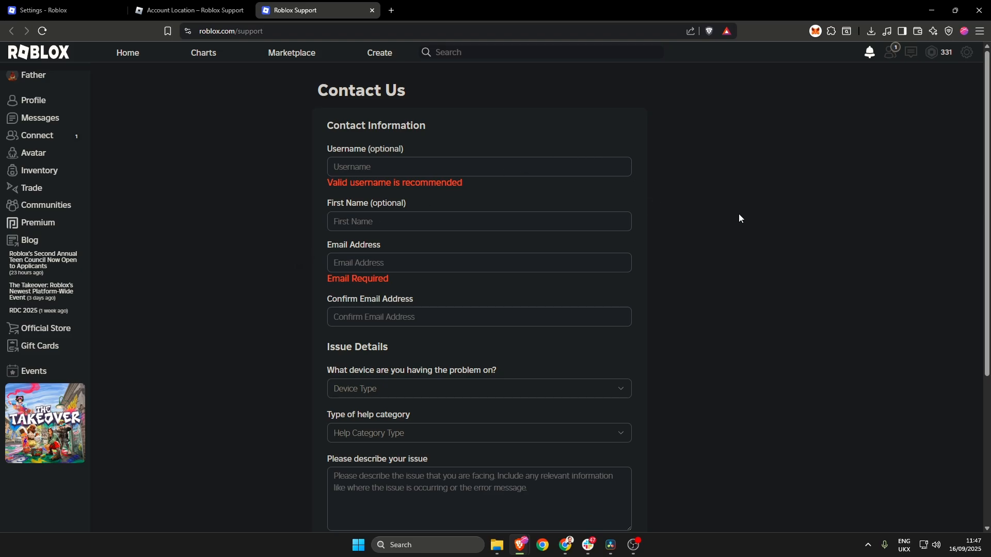
Set Device Type to PC, Help Category to How To, and subcategory to Change My Location
scroll(down, 3)
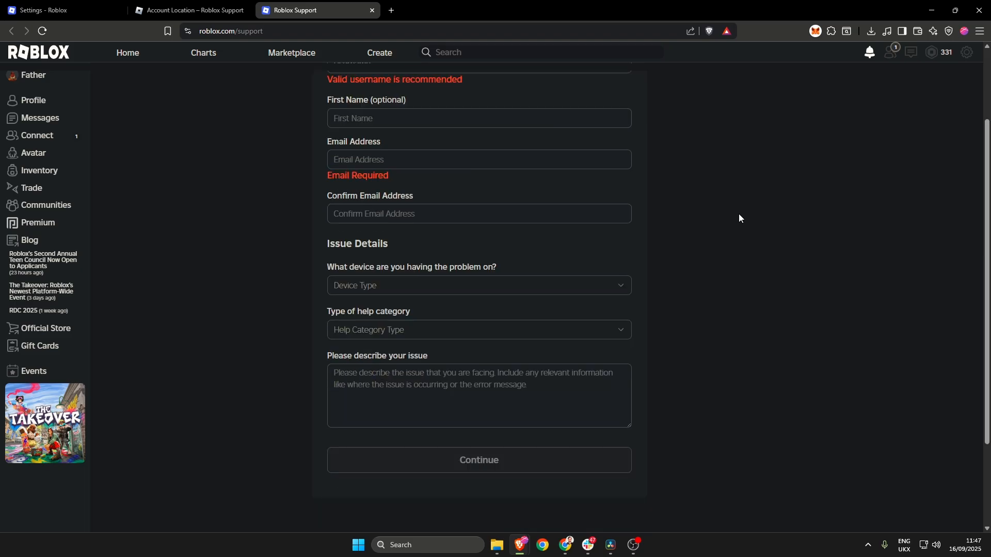
mouse_move(487, 285)
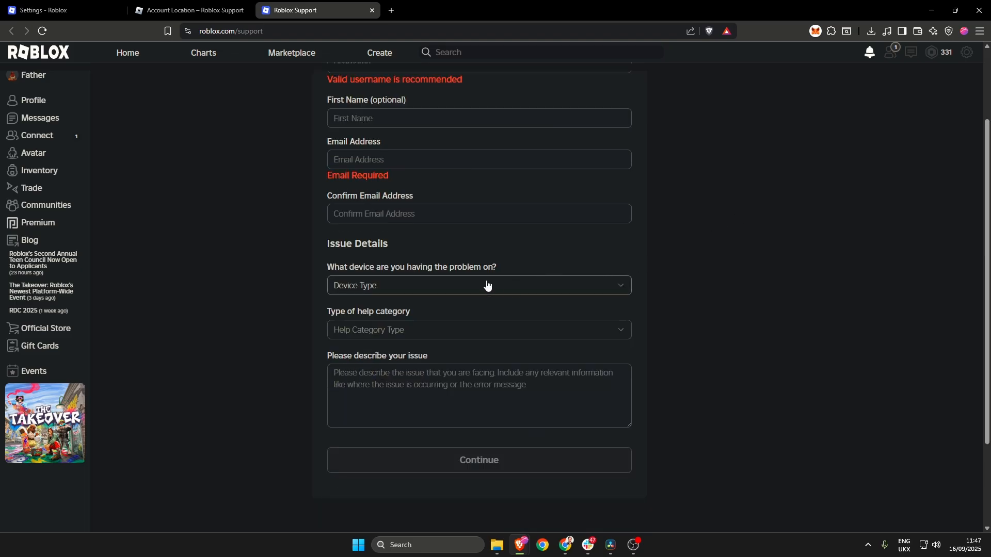
click(478, 285)
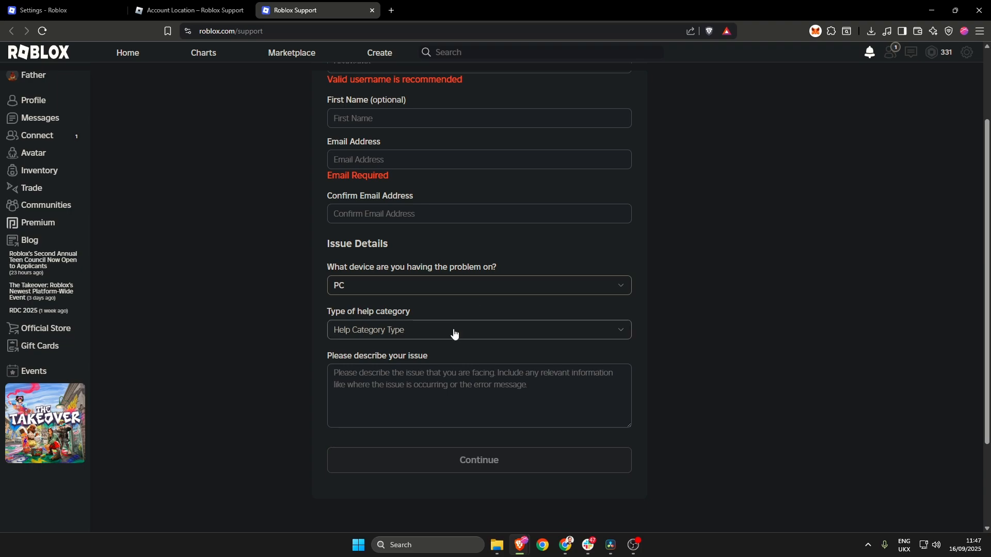
click(477, 329)
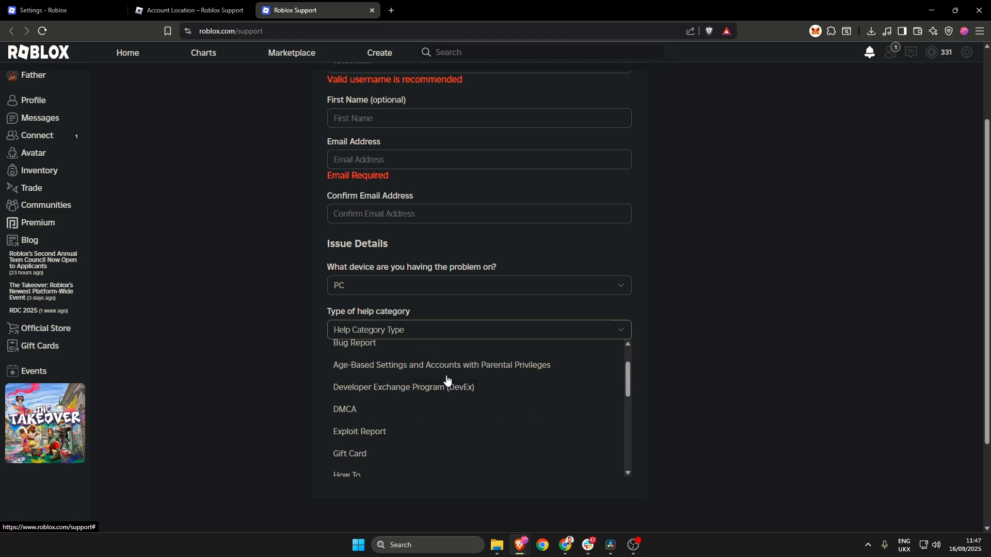
scroll(down, 3)
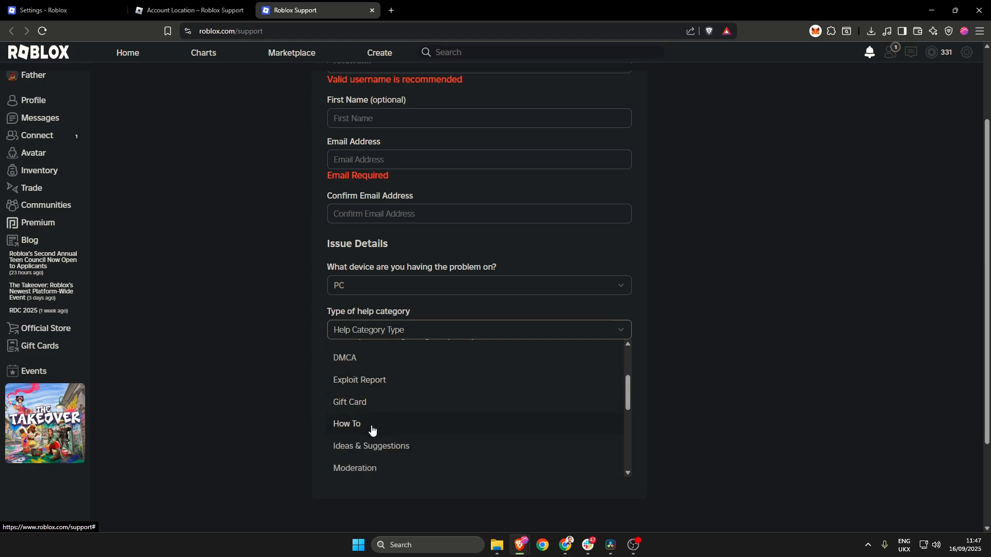
click(346, 423)
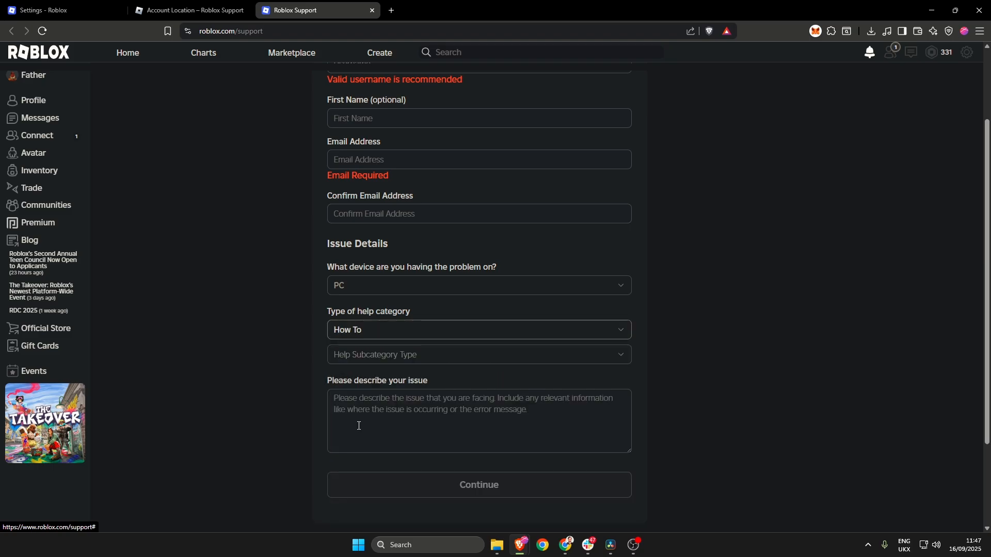
click(477, 354)
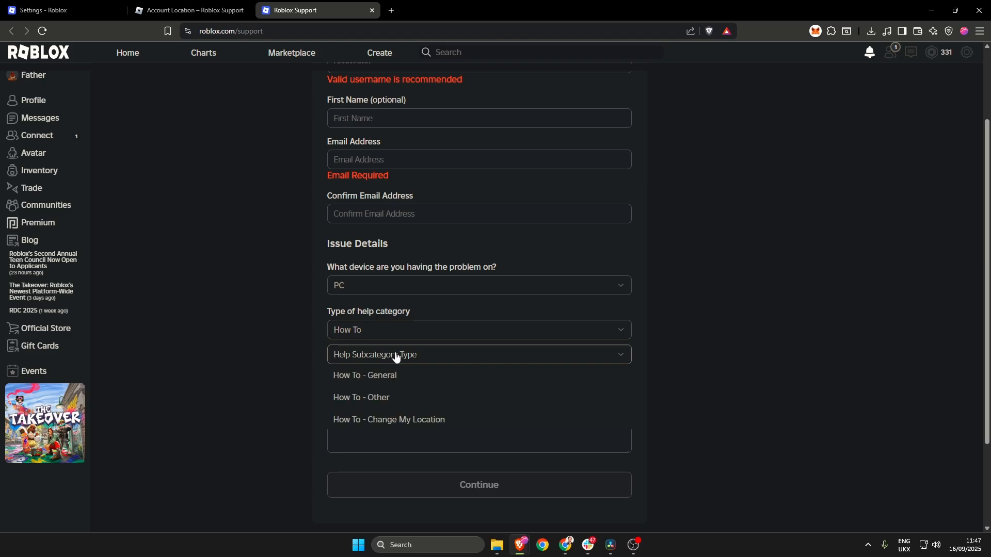
mouse_move(454, 425)
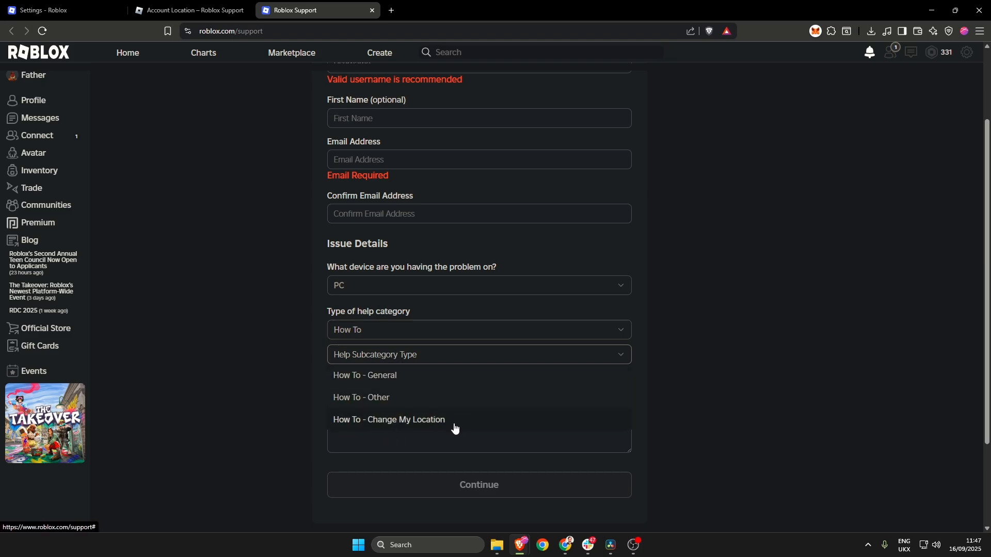
click(388, 419)
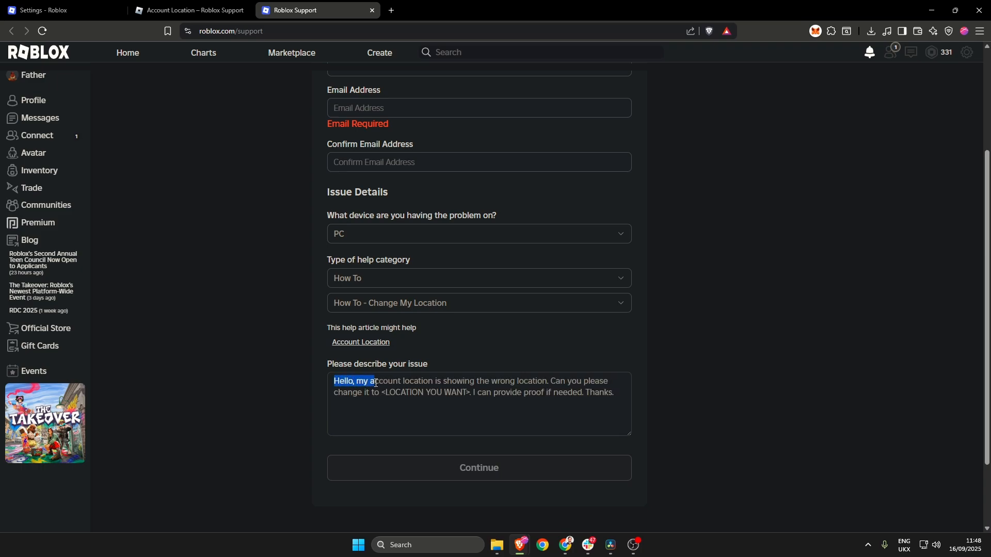
Highlight the opening sentences of the location-change message to review them, then deselect
drag(374, 381, 544, 380)
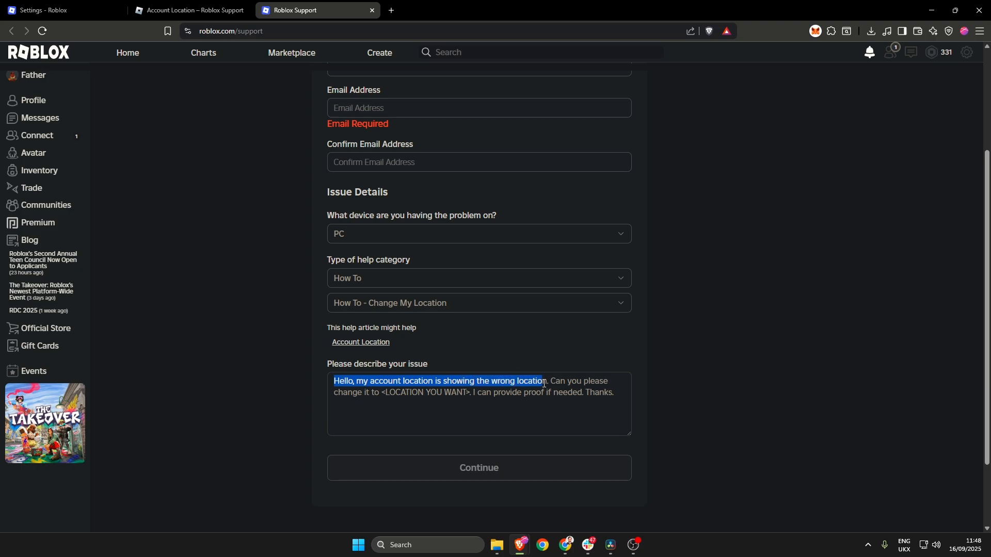
drag(545, 381, 389, 392)
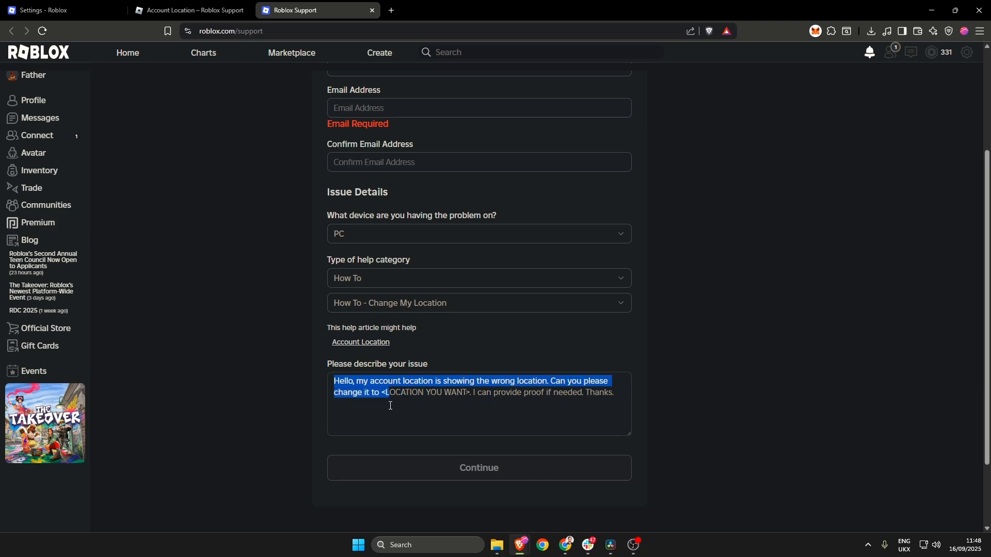
drag(383, 393, 469, 392)
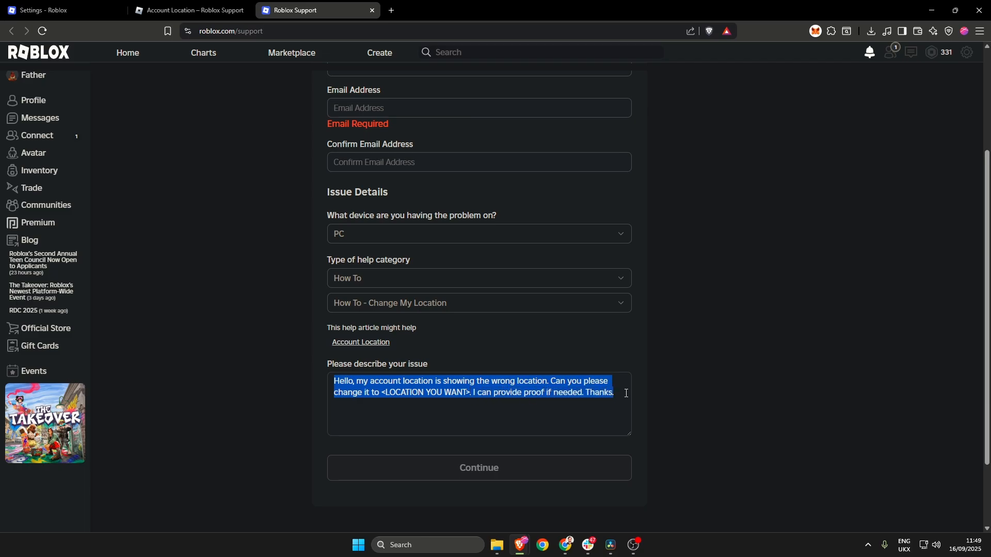
click(516, 391)
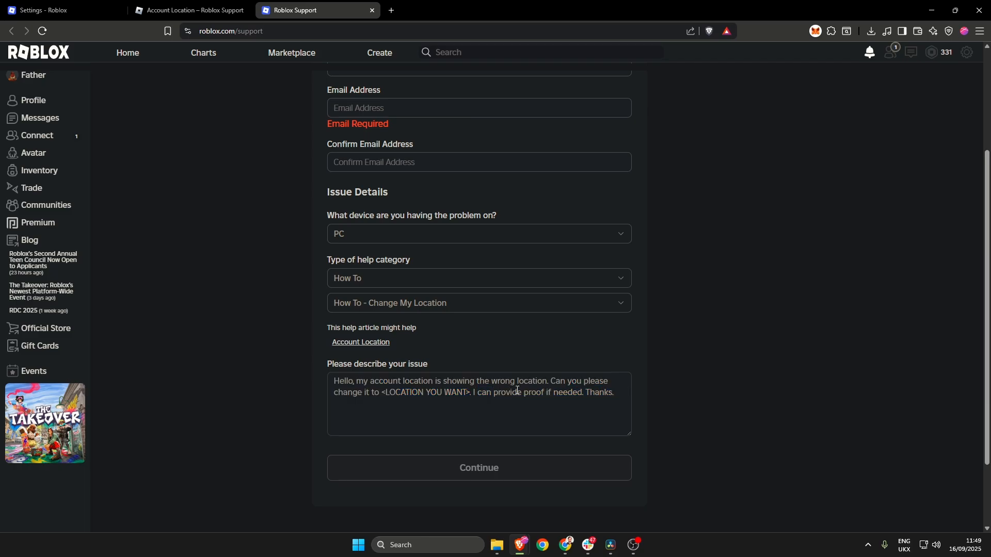